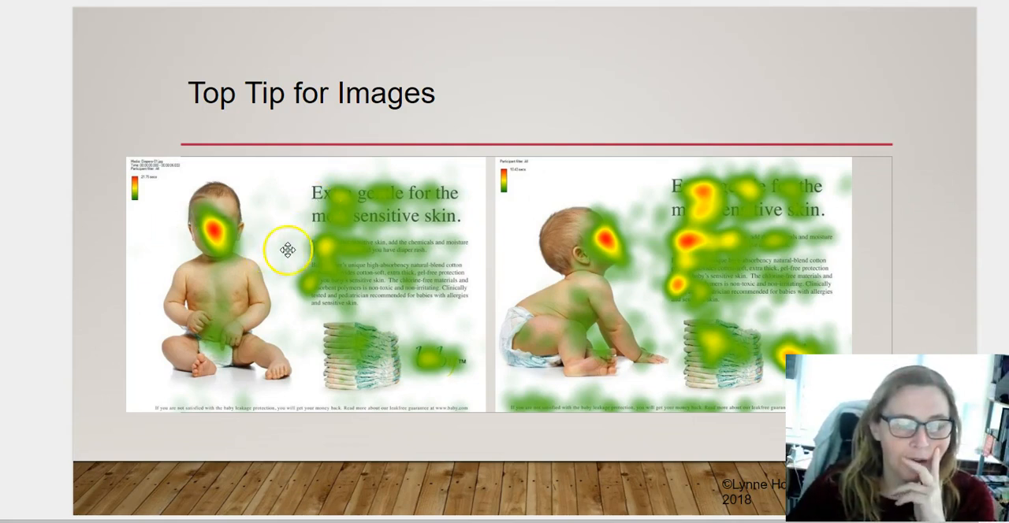
pyautogui.moveTo(716, 243)
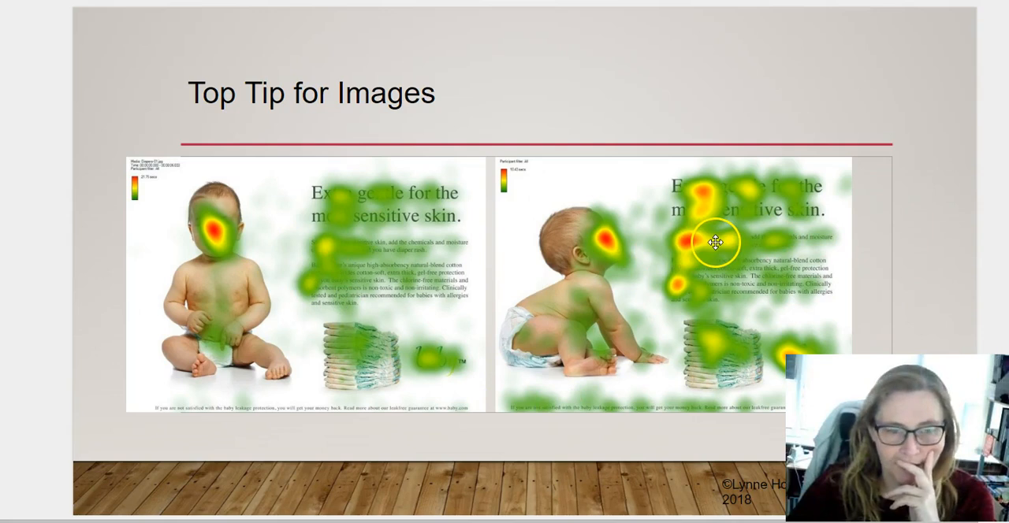
pyautogui.moveTo(254, 461)
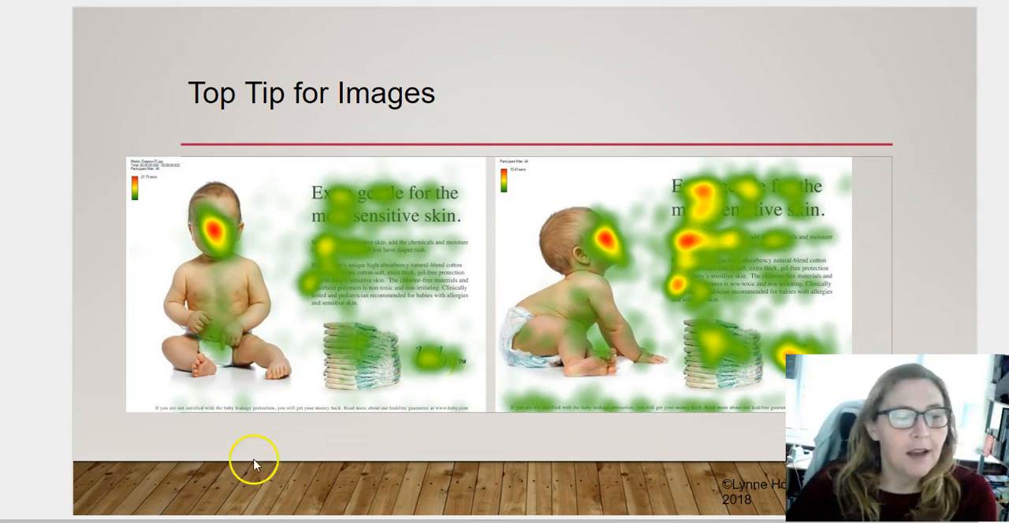
pyautogui.moveTo(285, 209)
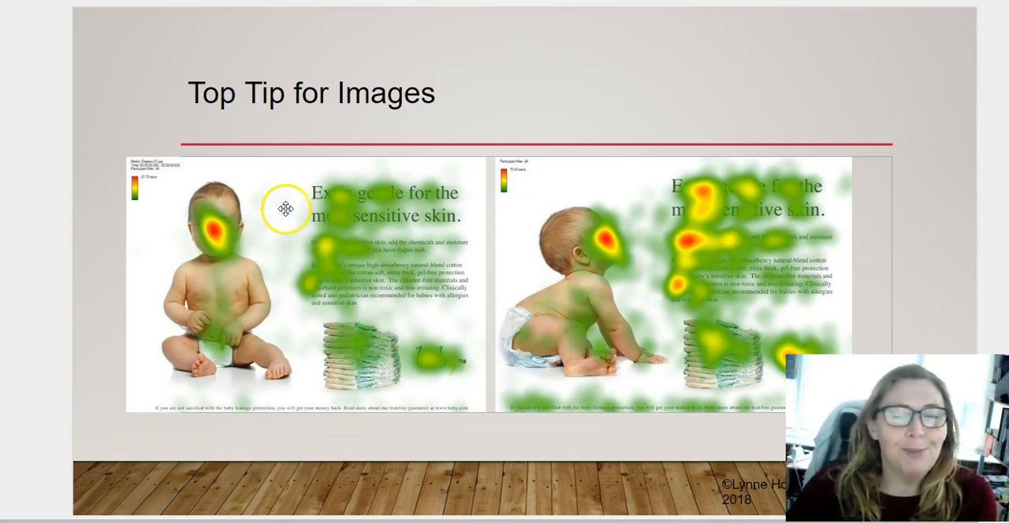
pyautogui.moveTo(201, 231)
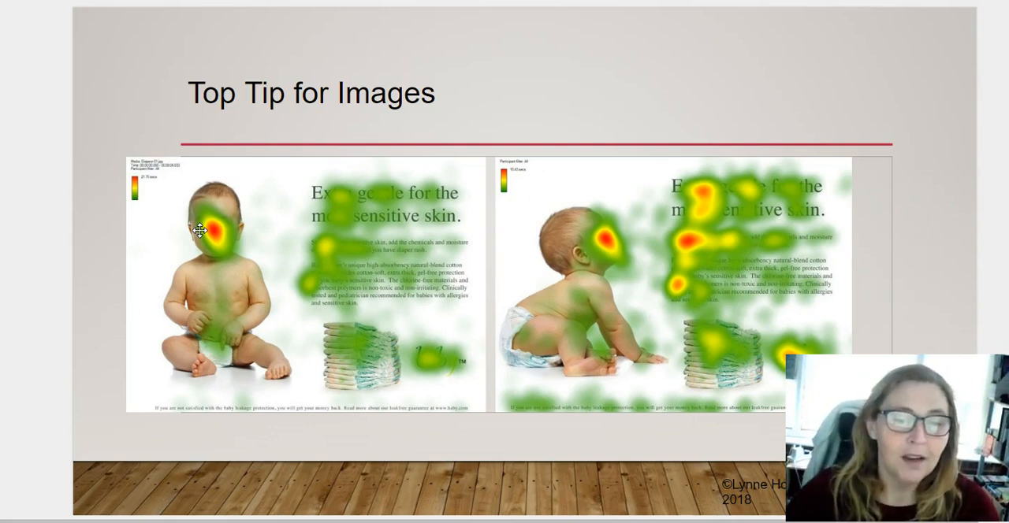
pyautogui.moveTo(665, 287)
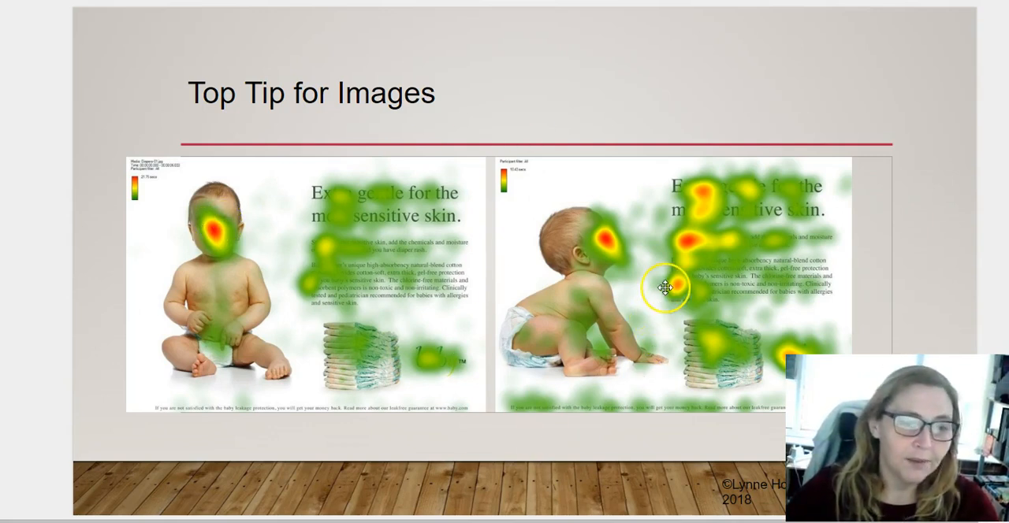
pyautogui.moveTo(771, 202)
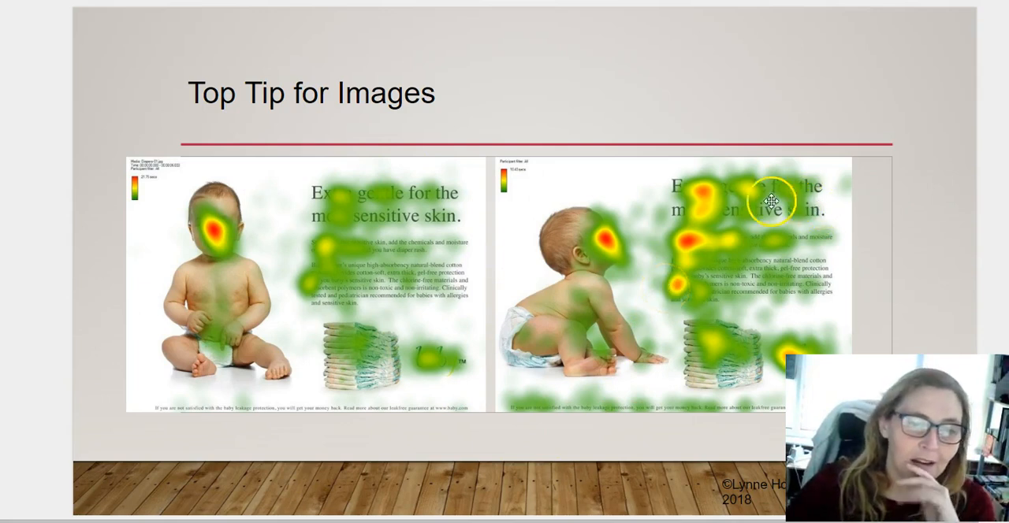
pyautogui.moveTo(642, 244)
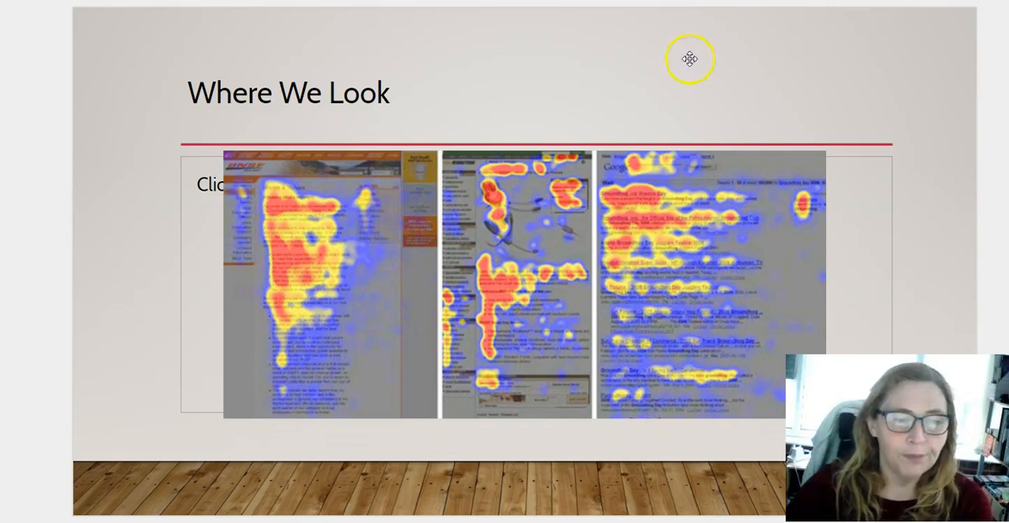
pyautogui.moveTo(656, 227)
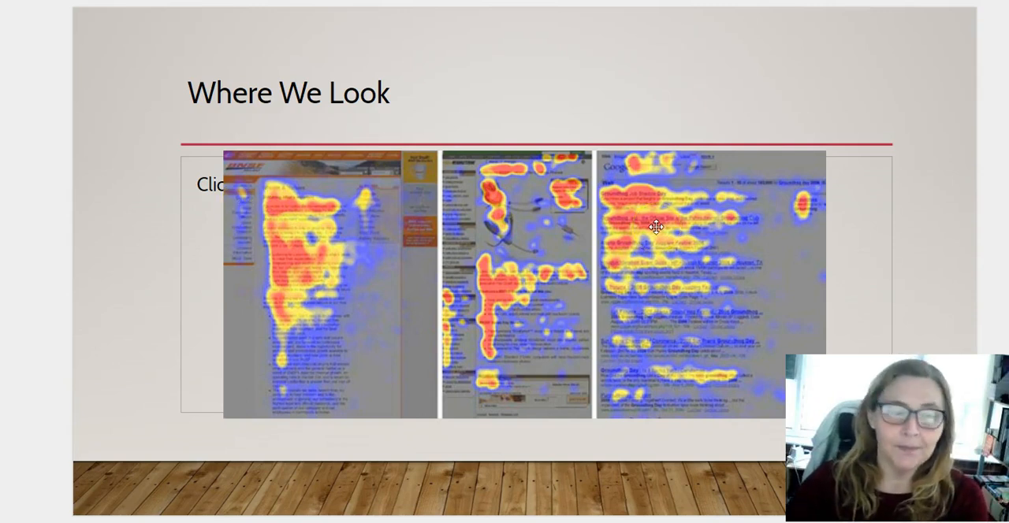
pyautogui.moveTo(271, 256)
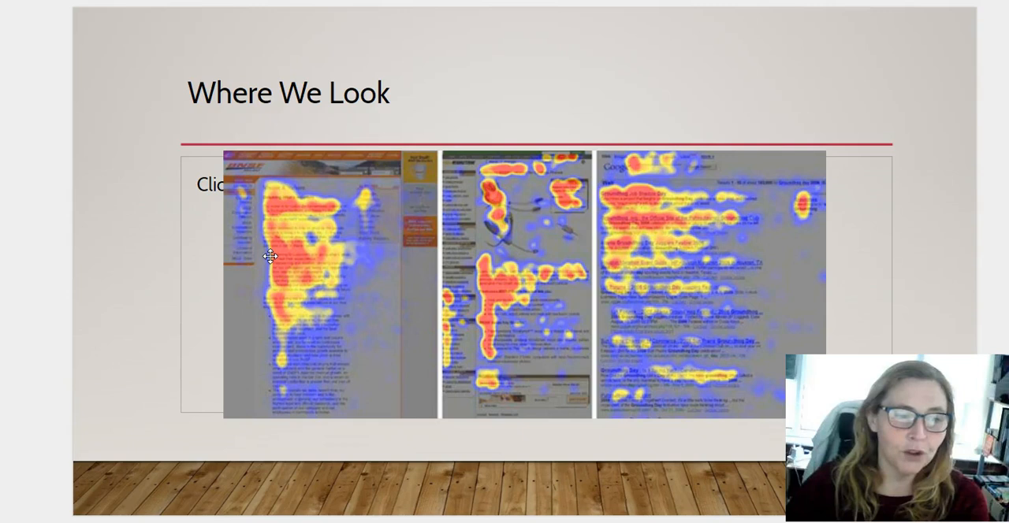
pyautogui.moveTo(347, 205)
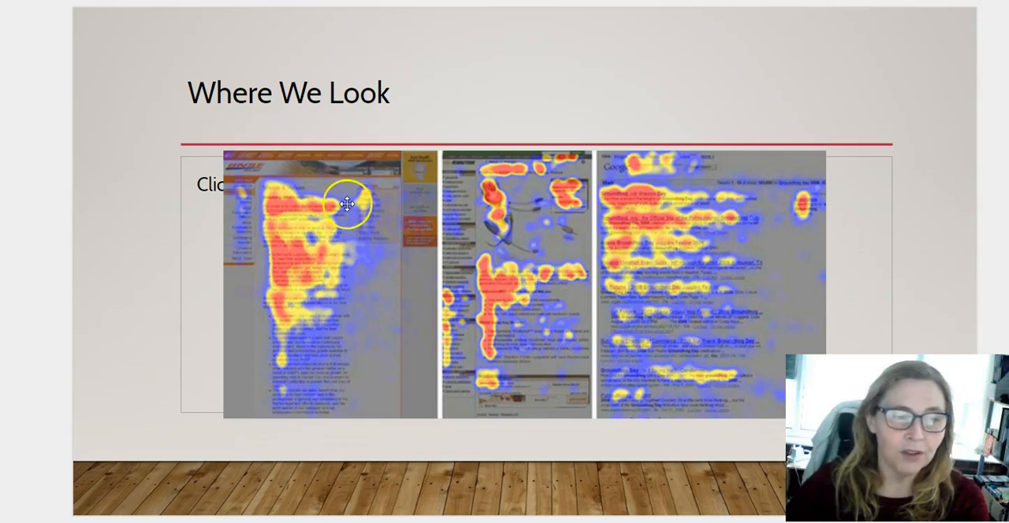
pyautogui.moveTo(288, 204)
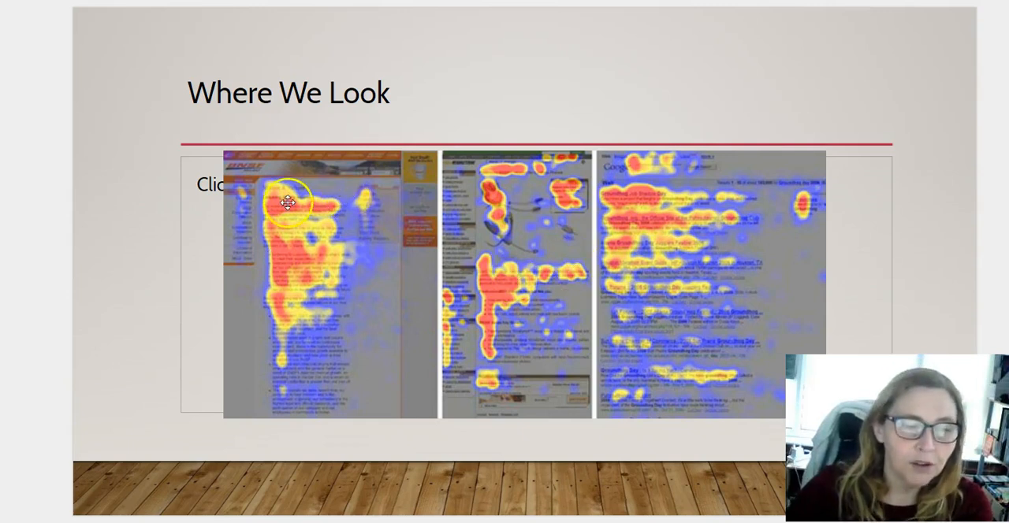
pyautogui.moveTo(276, 288)
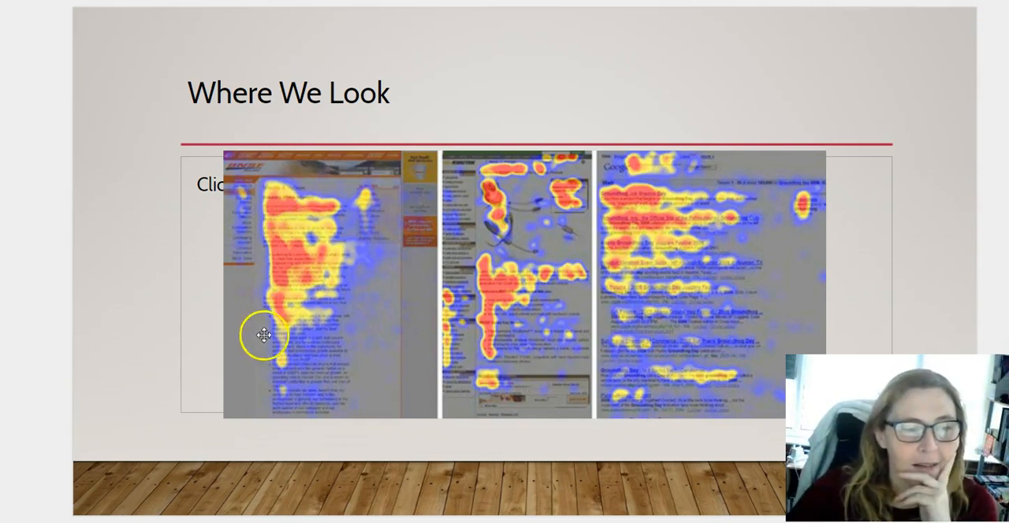
pyautogui.moveTo(309, 189)
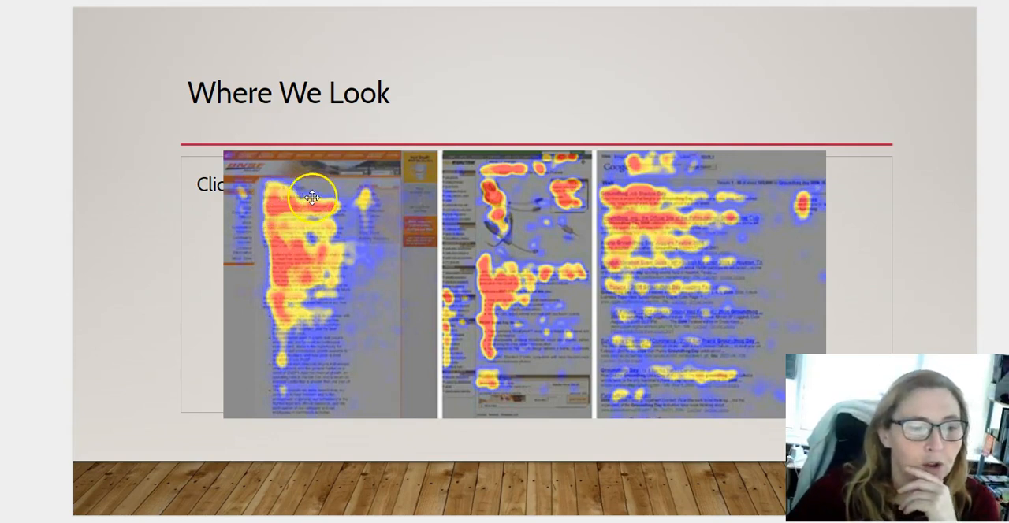
pyautogui.moveTo(282, 314)
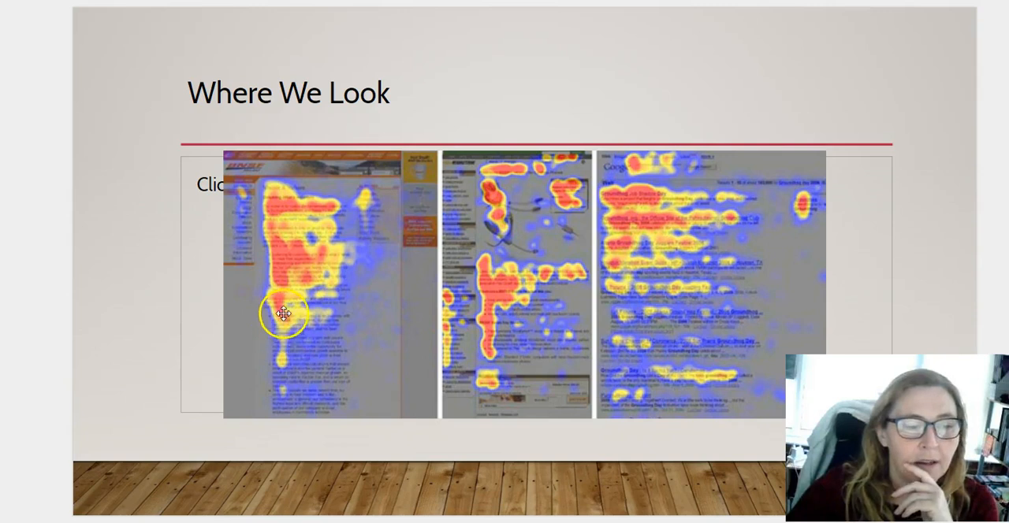
pyautogui.moveTo(304, 370)
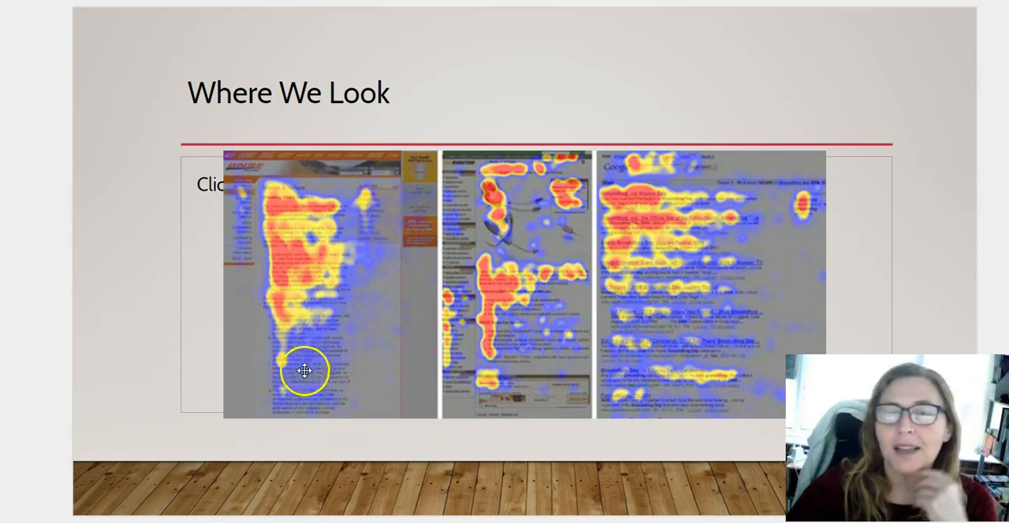
pyautogui.moveTo(348, 367)
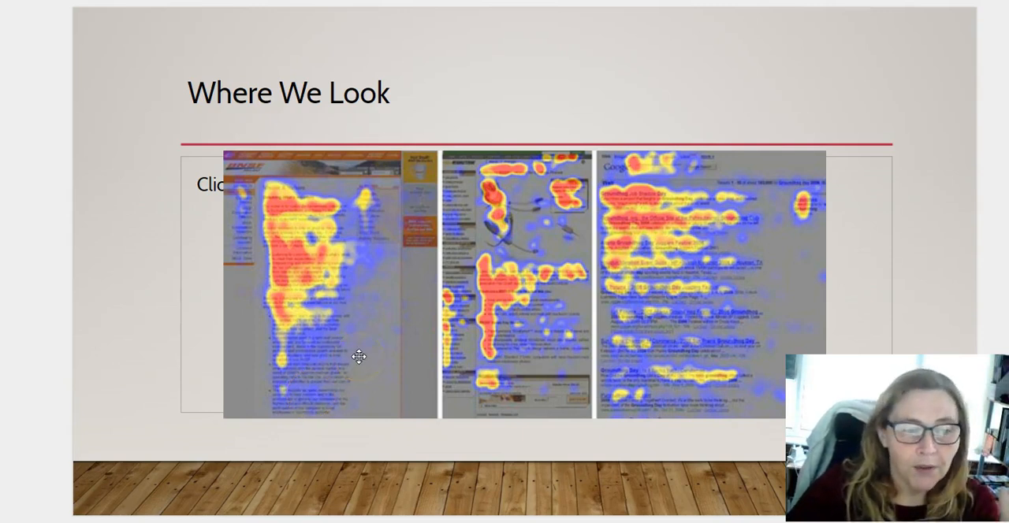
pyautogui.moveTo(379, 218)
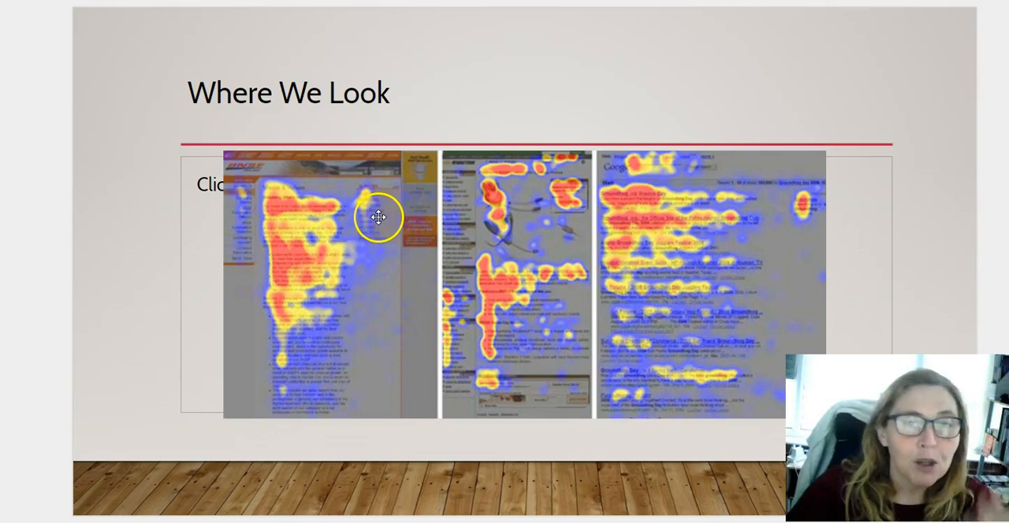
pyautogui.moveTo(311, 197)
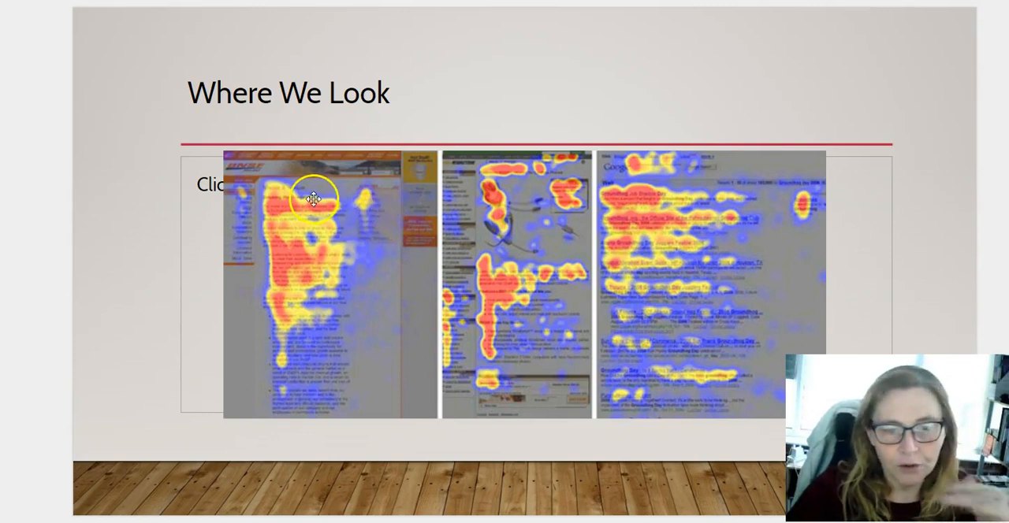
pyautogui.moveTo(313, 279)
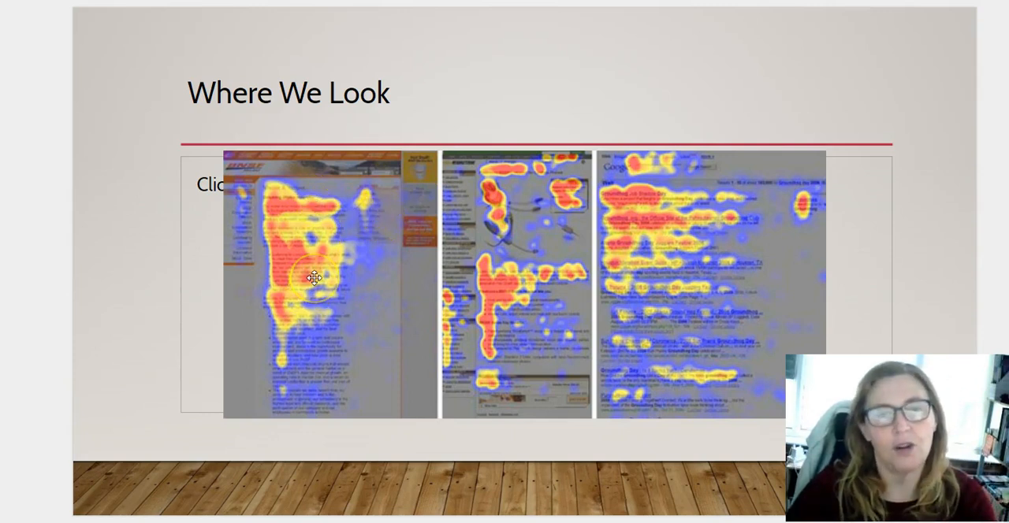
pyautogui.moveTo(569, 371)
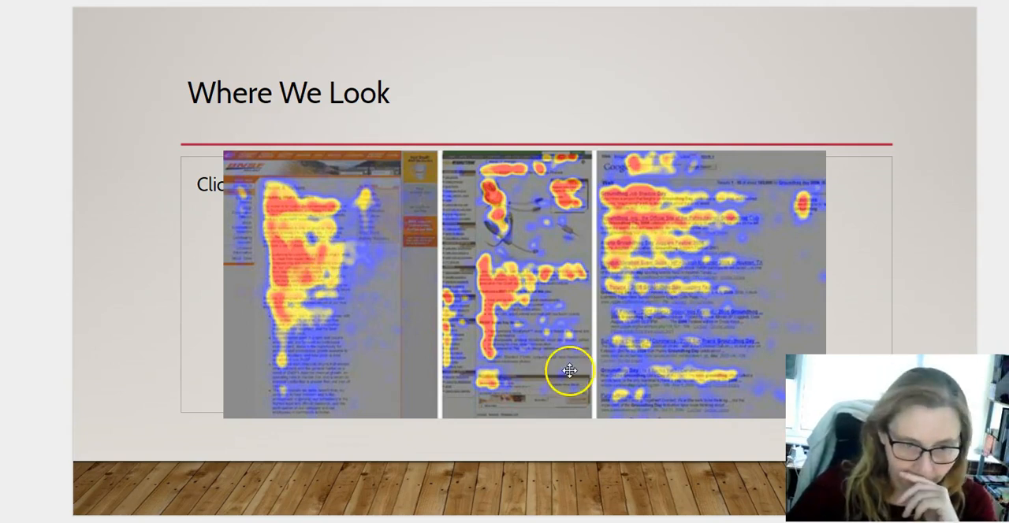
pyautogui.moveTo(570, 249)
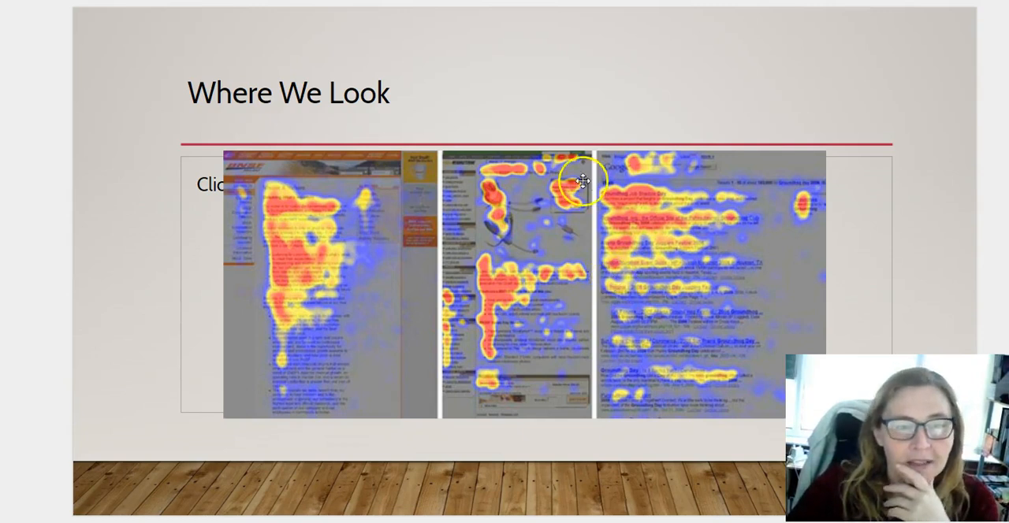
pyautogui.moveTo(512, 232)
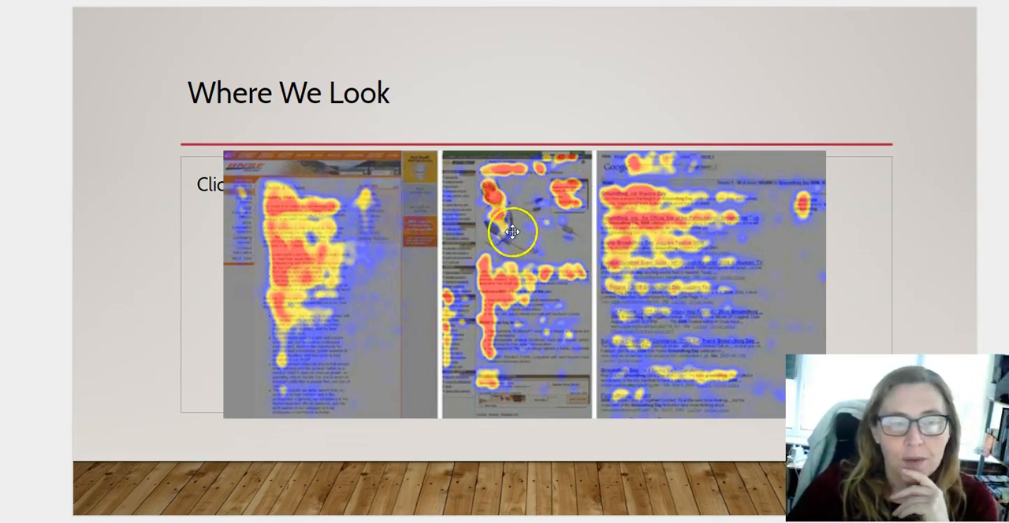
pyautogui.moveTo(581, 187)
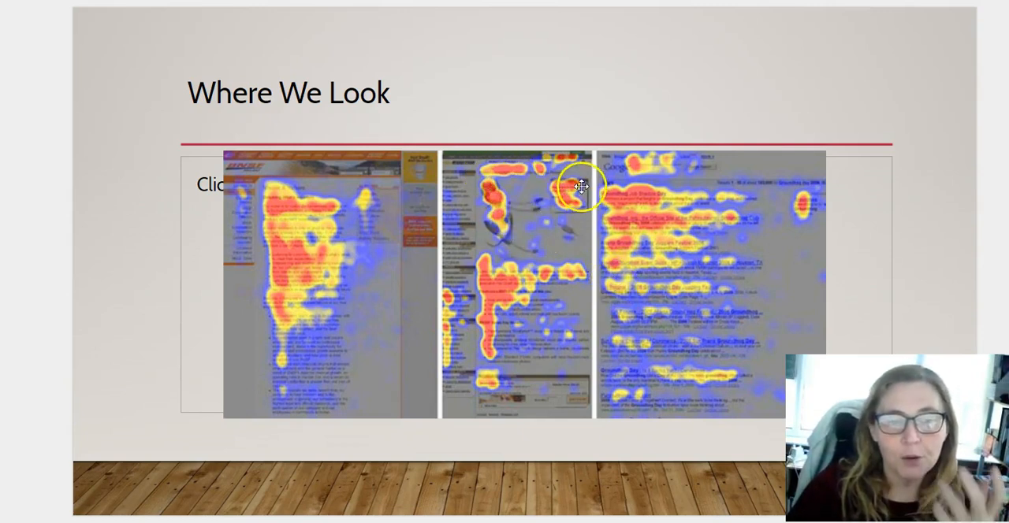
pyautogui.moveTo(604, 189)
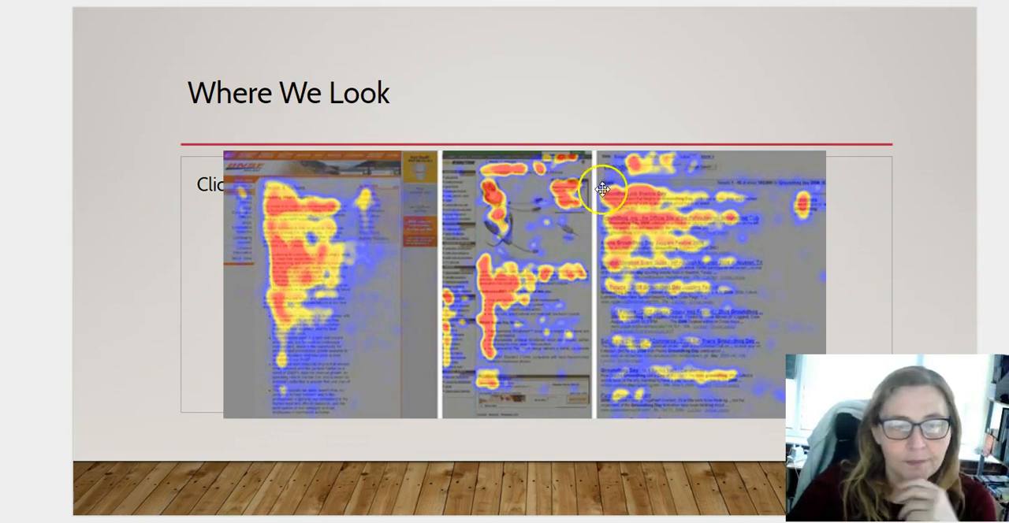
pyautogui.moveTo(516, 402)
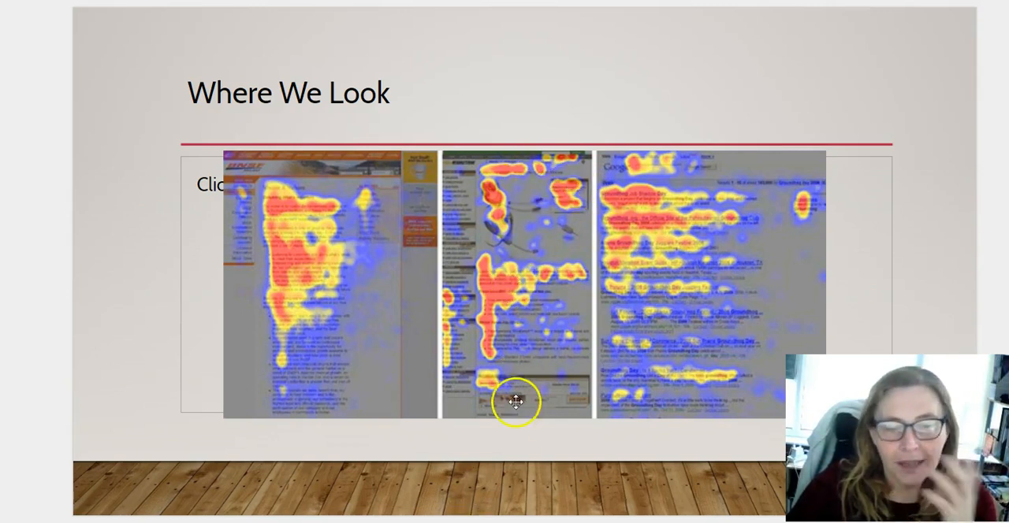
pyautogui.moveTo(806, 292)
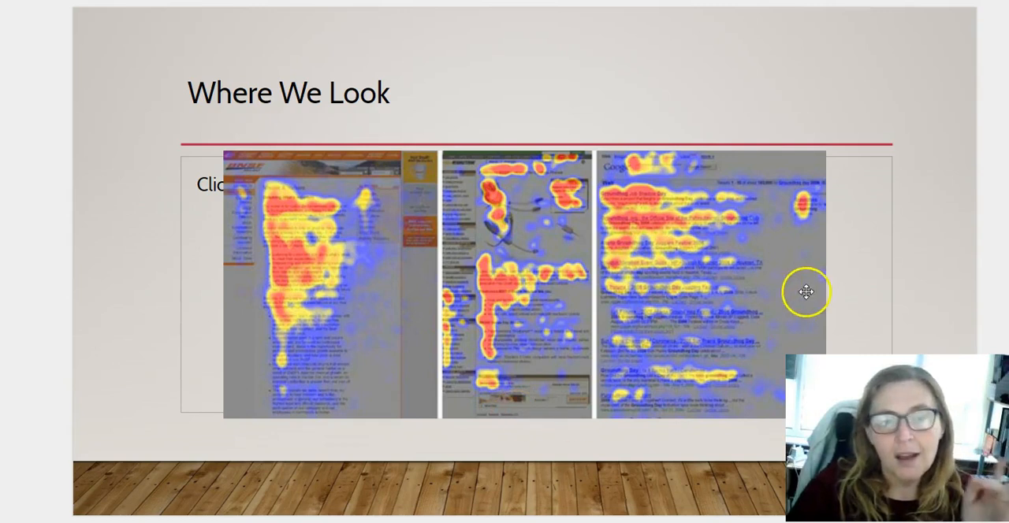
pyautogui.moveTo(783, 260)
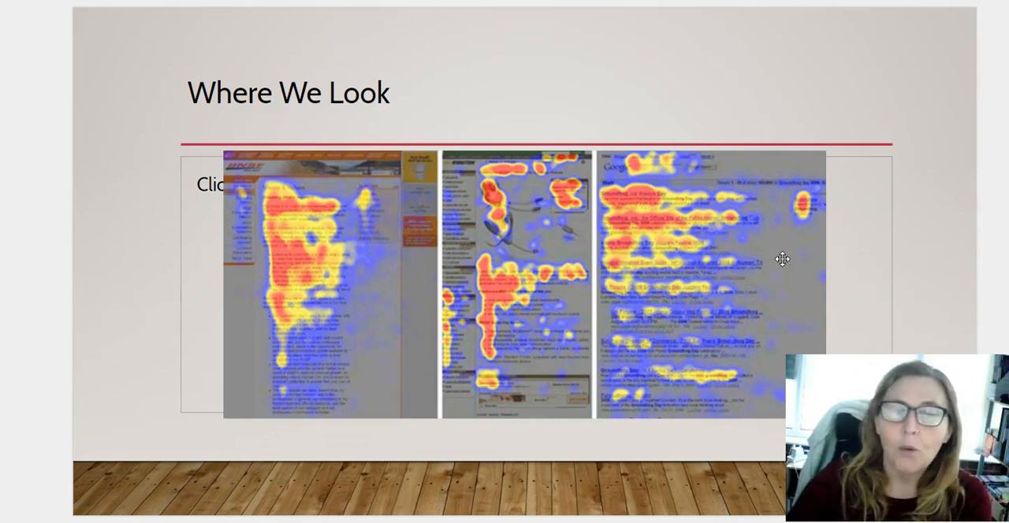
pyautogui.moveTo(641, 194)
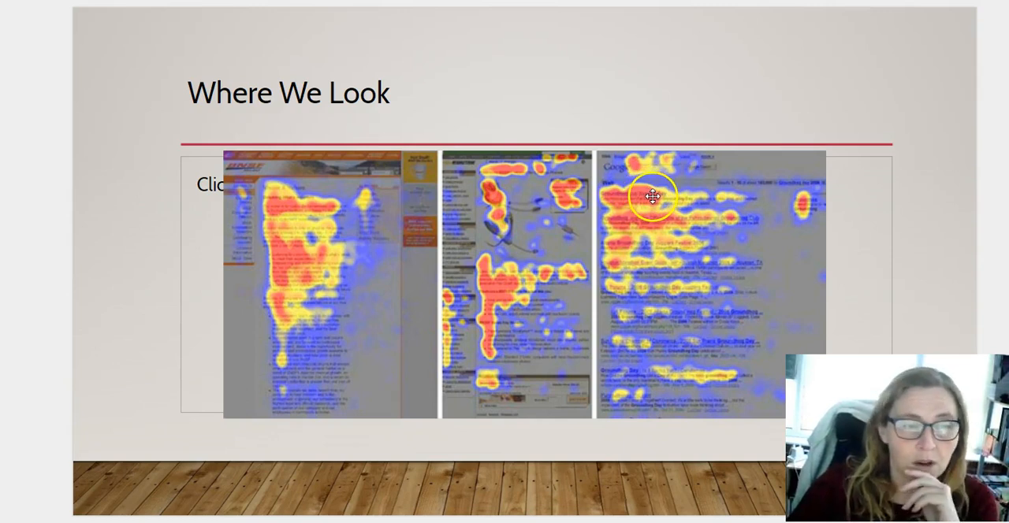
pyautogui.moveTo(673, 217)
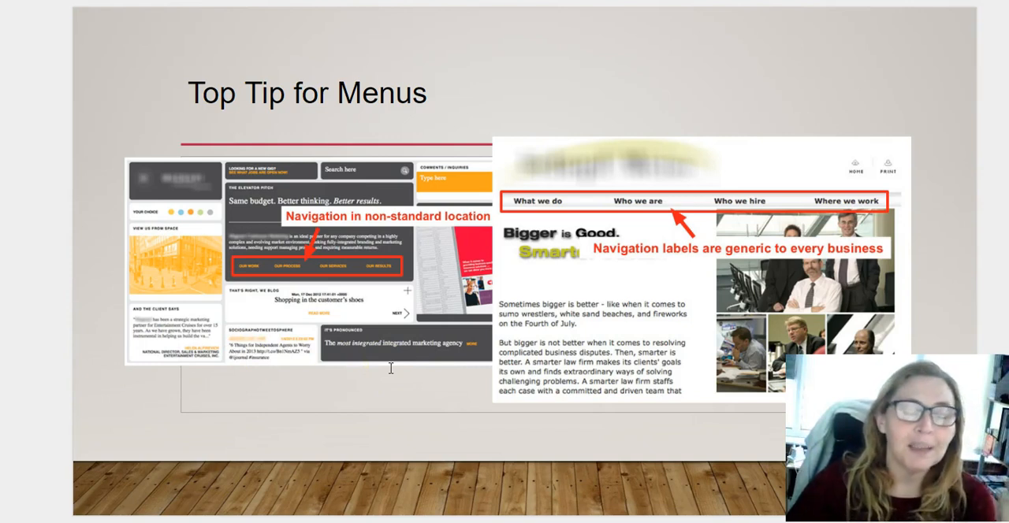
pyautogui.moveTo(637, 32)
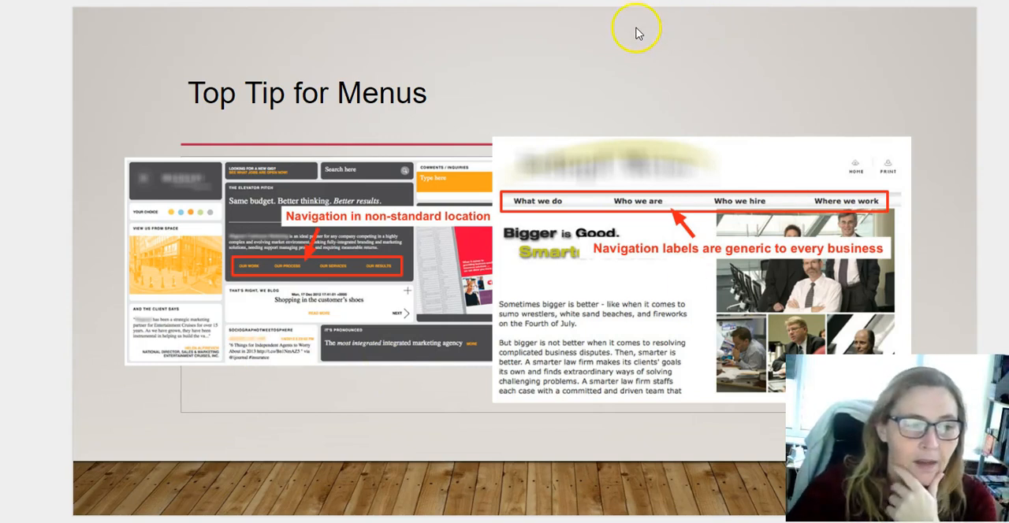
pyautogui.moveTo(315, 228)
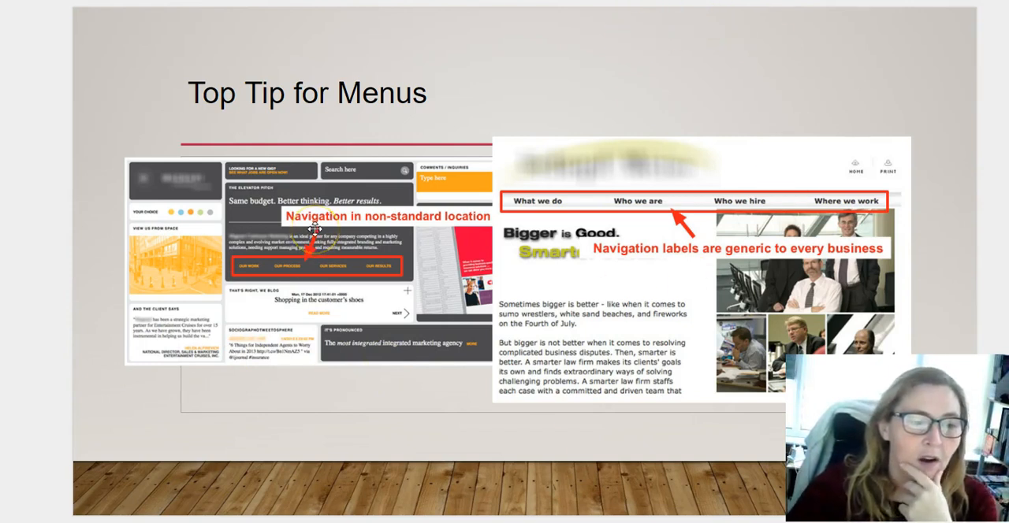
pyautogui.moveTo(328, 345)
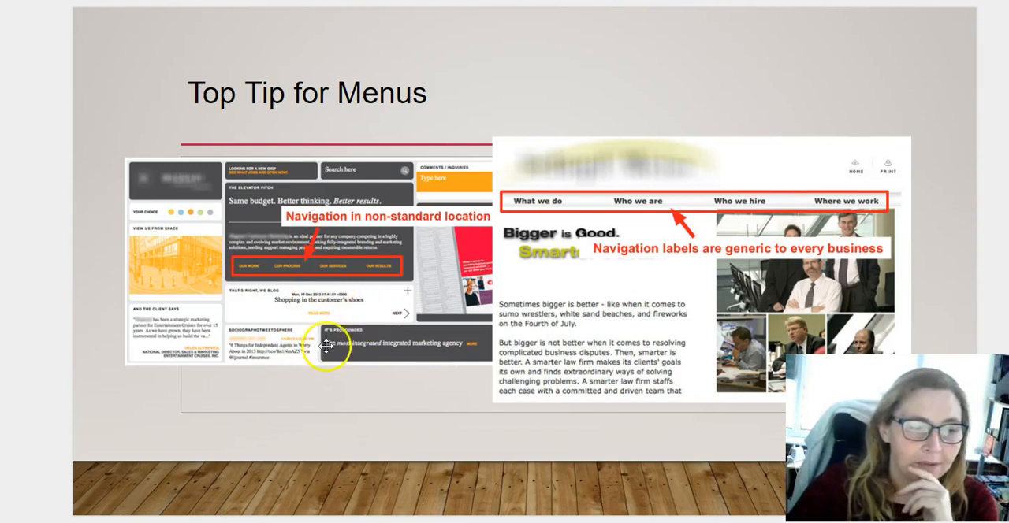
pyautogui.moveTo(310, 277)
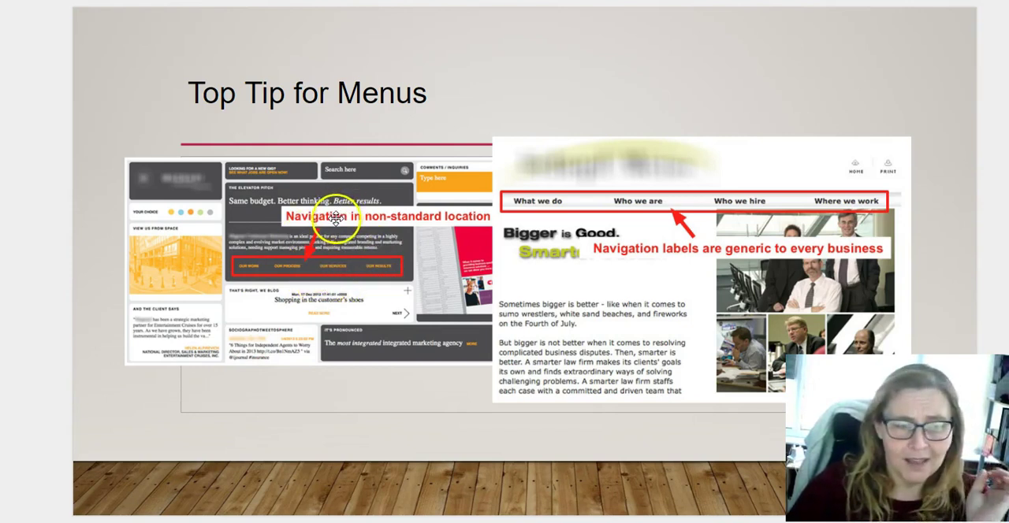
pyautogui.moveTo(479, 217)
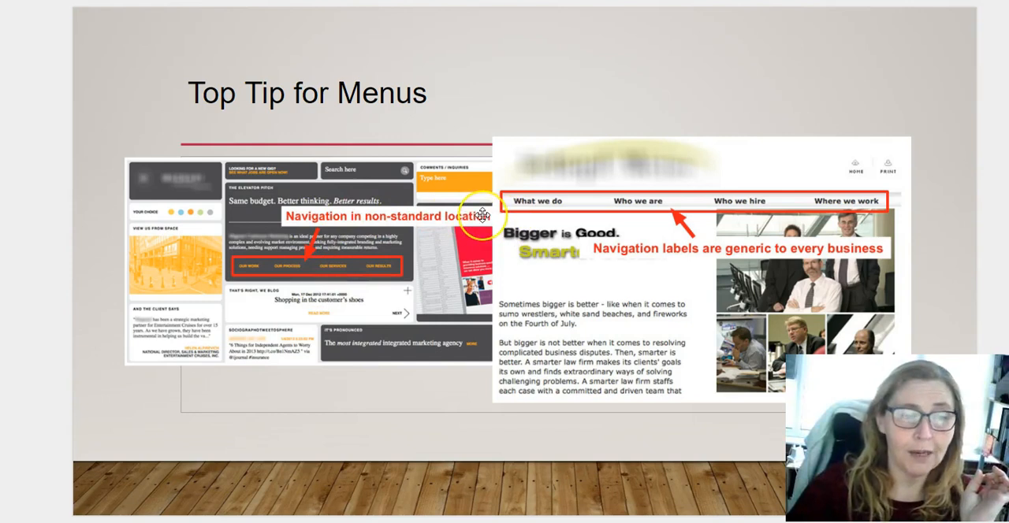
pyautogui.moveTo(384, 288)
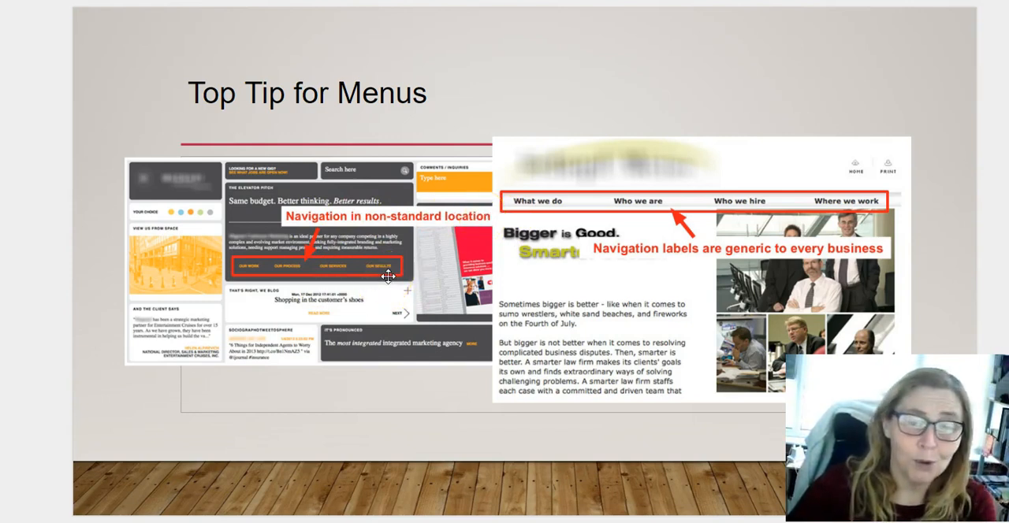
pyautogui.moveTo(625, 205)
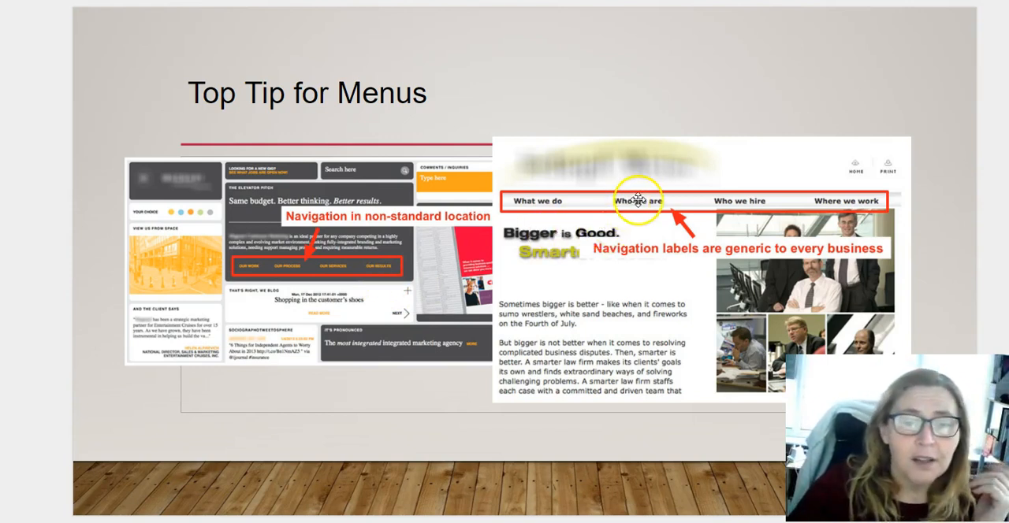
pyautogui.moveTo(710, 187)
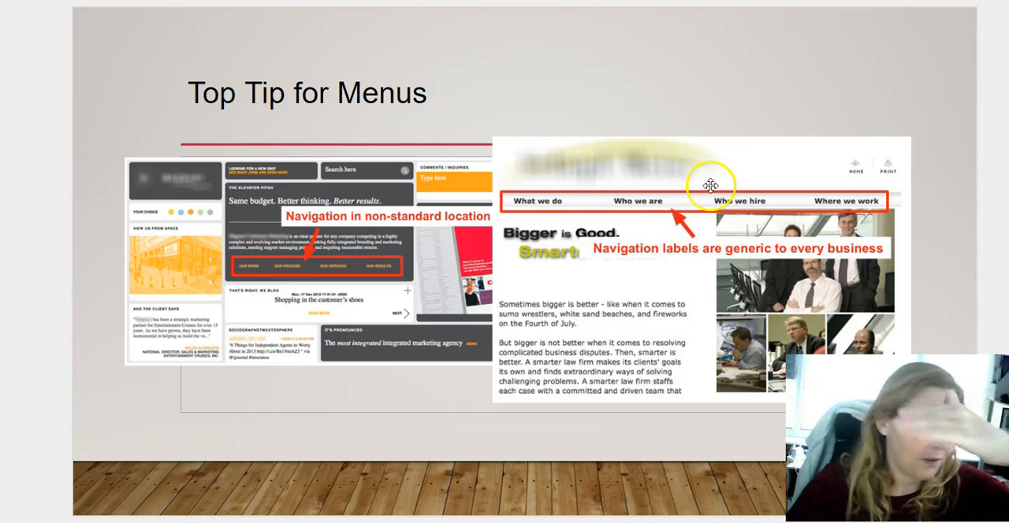
pyautogui.moveTo(707, 195)
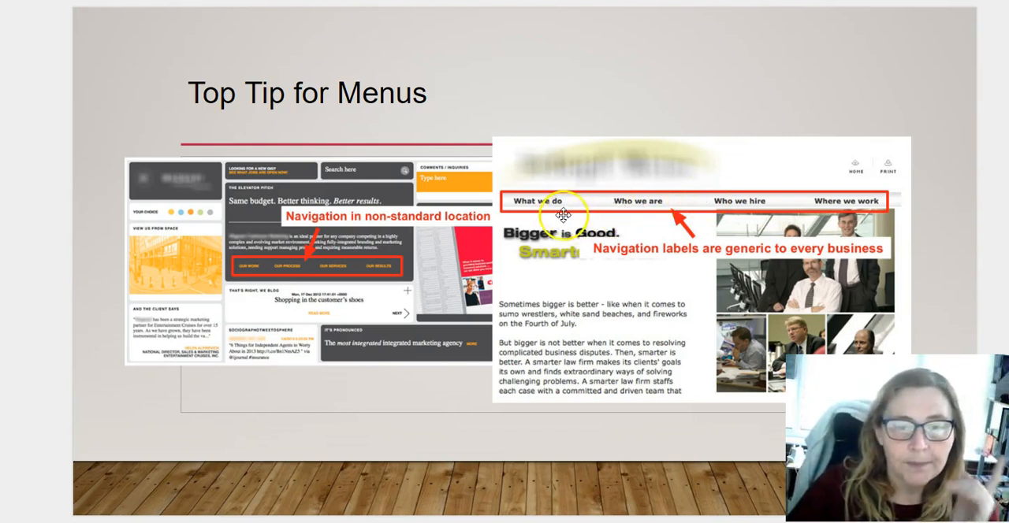
pyautogui.moveTo(621, 227)
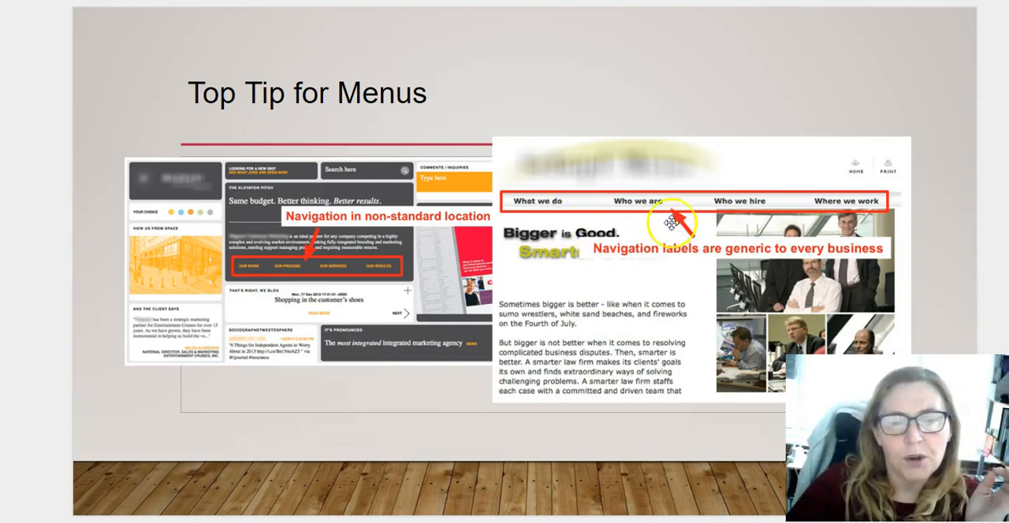
pyautogui.moveTo(683, 287)
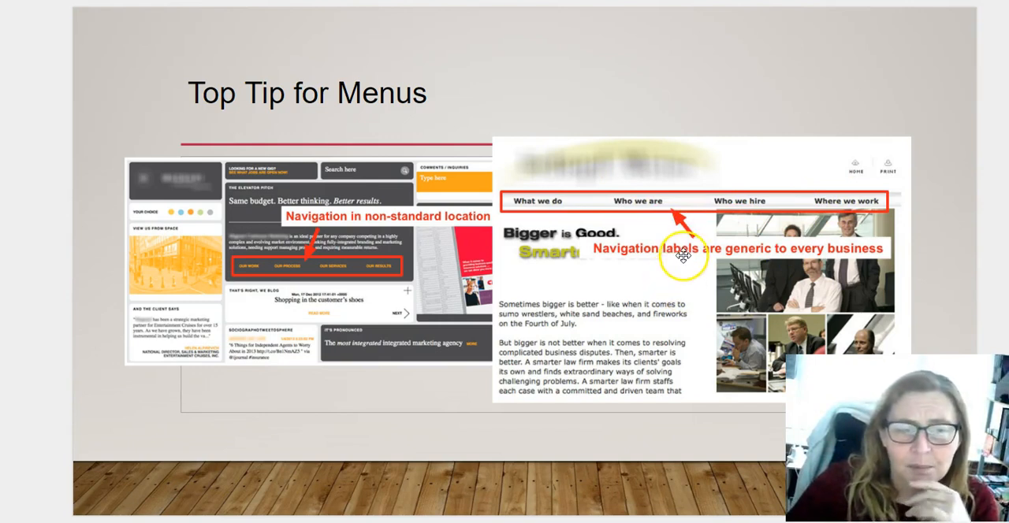
pyautogui.moveTo(666, 213)
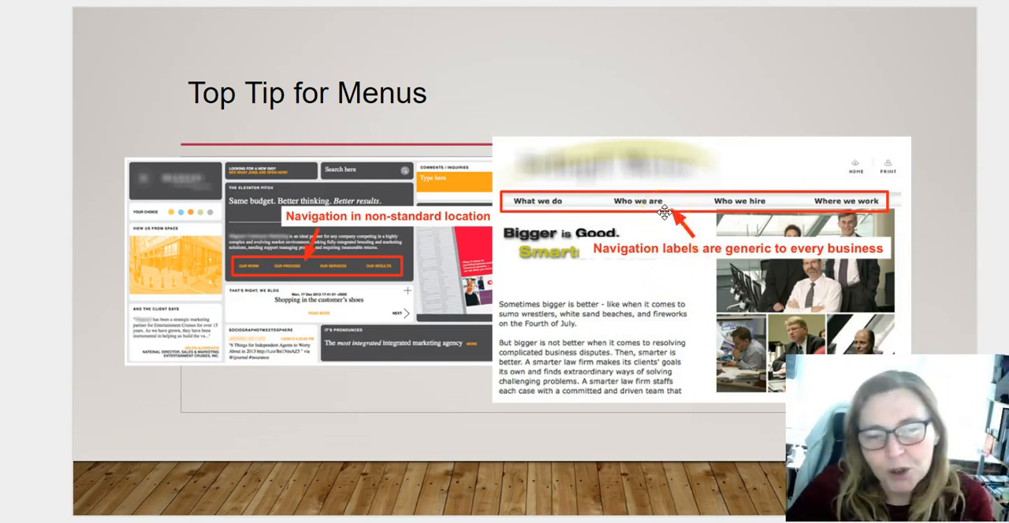